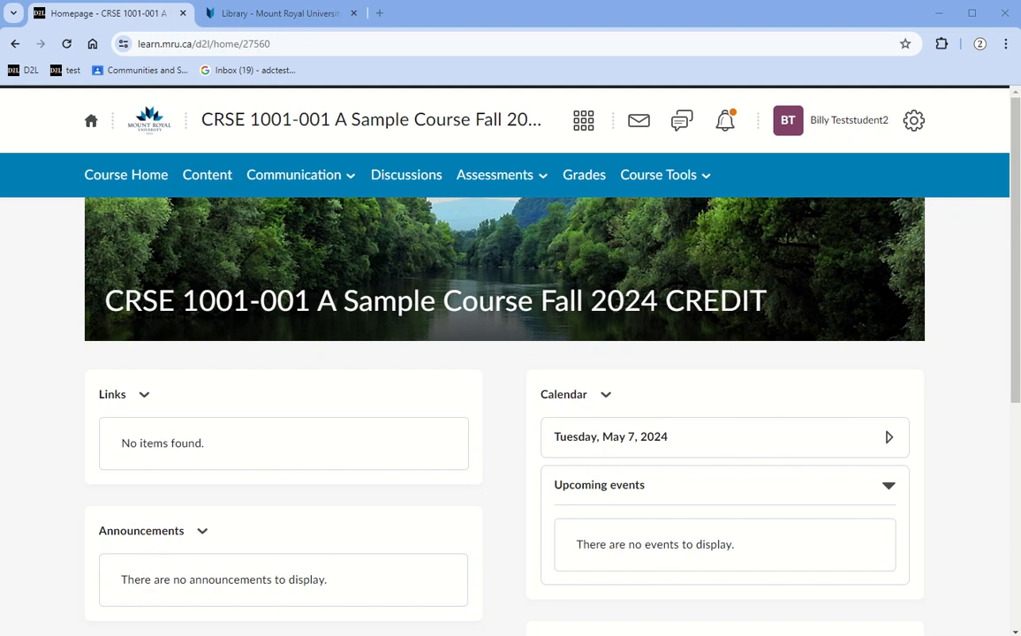
mouse_move(490, 192)
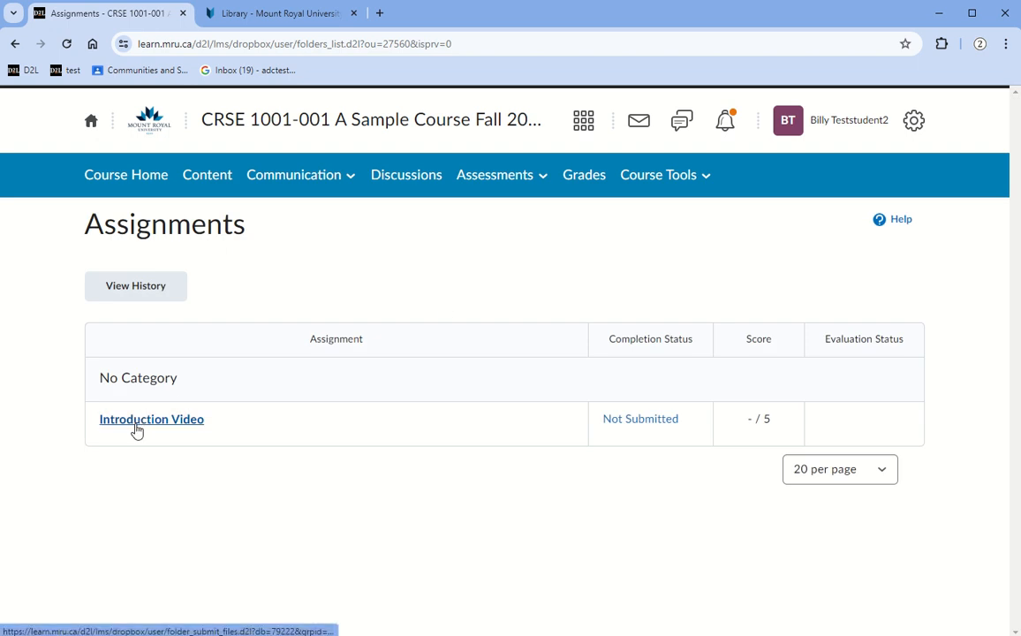
Open the Introduction Video assignment link in the Assignments list
left_click(151, 419)
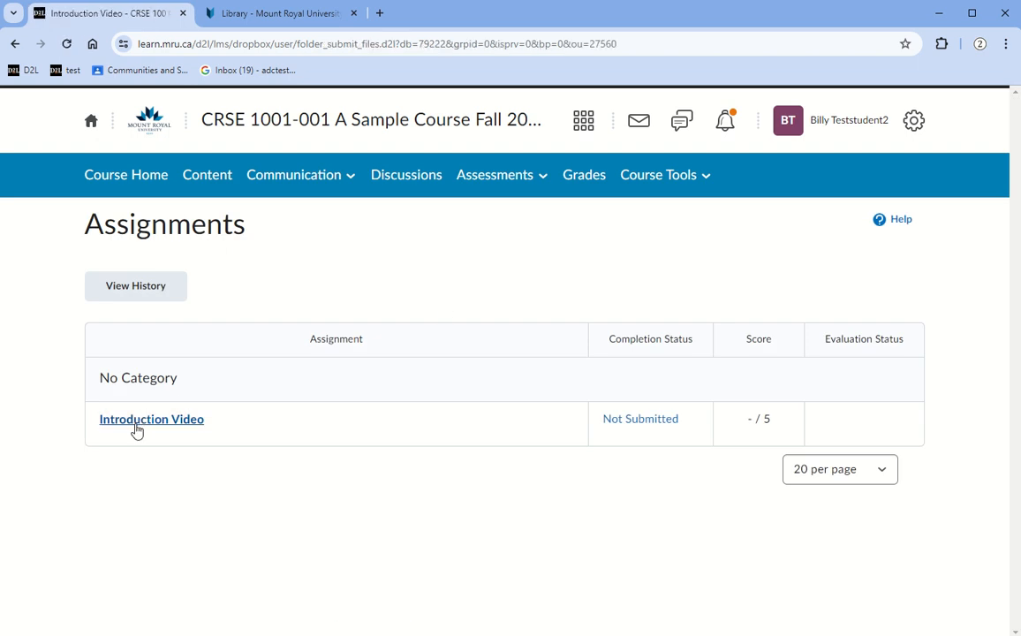
Click into the empty Text Submission editor on the assignment page
left_click(151, 419)
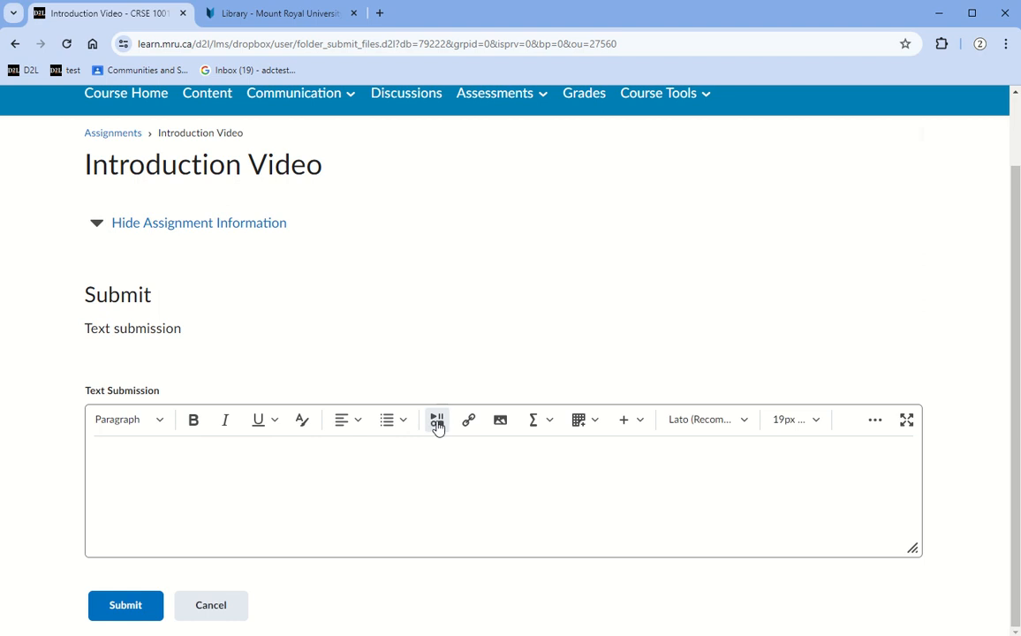
mouse_move(436, 418)
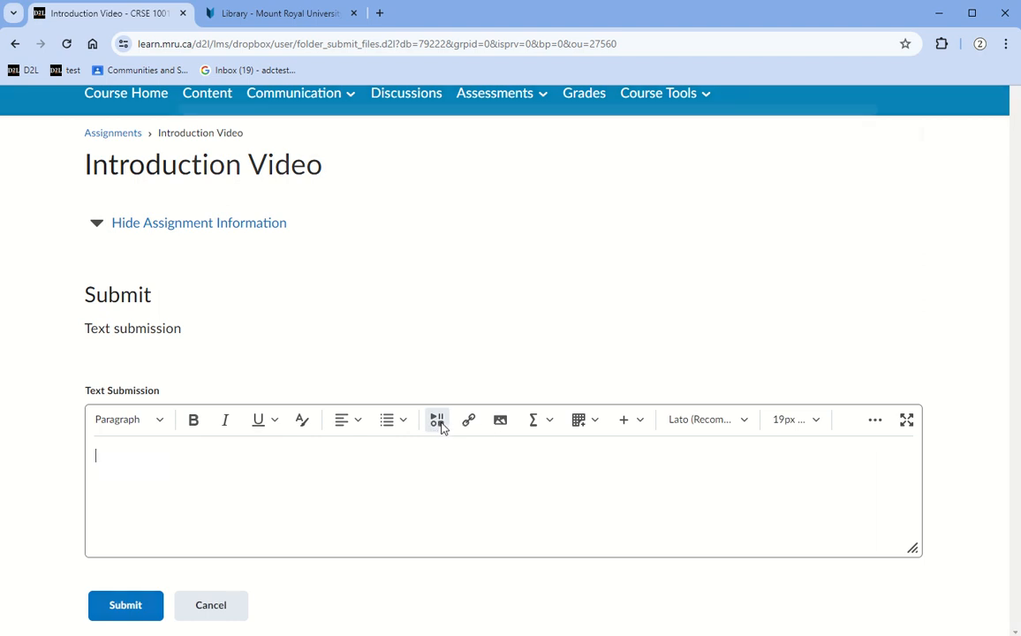
Open Insert Stuff > Add Video Note, check Upload File, then return to Record Webcam
left_click(437, 420)
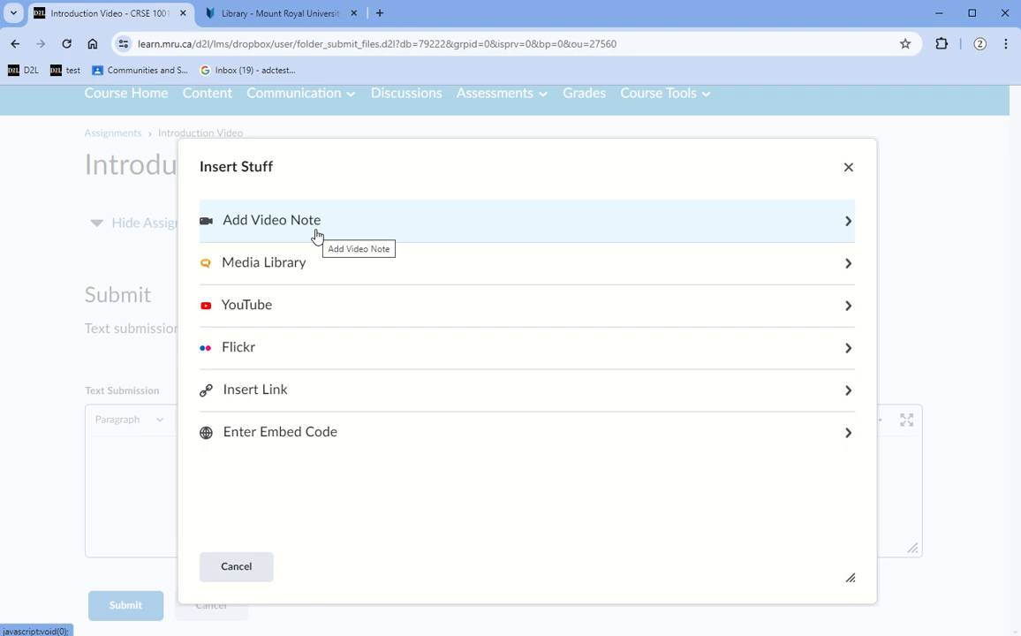
left_click(272, 220)
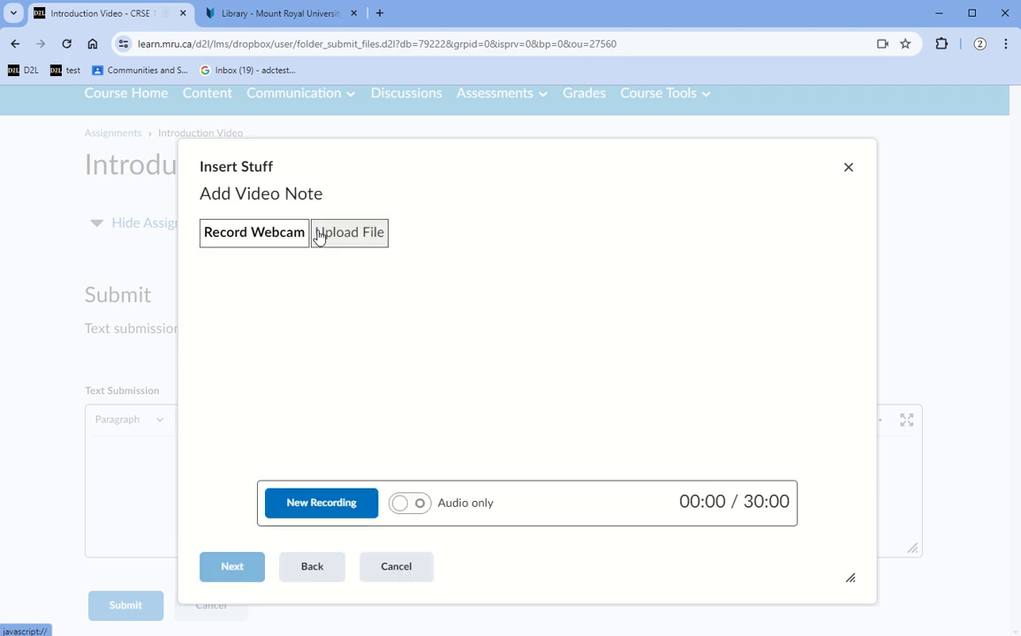
left_click(348, 232)
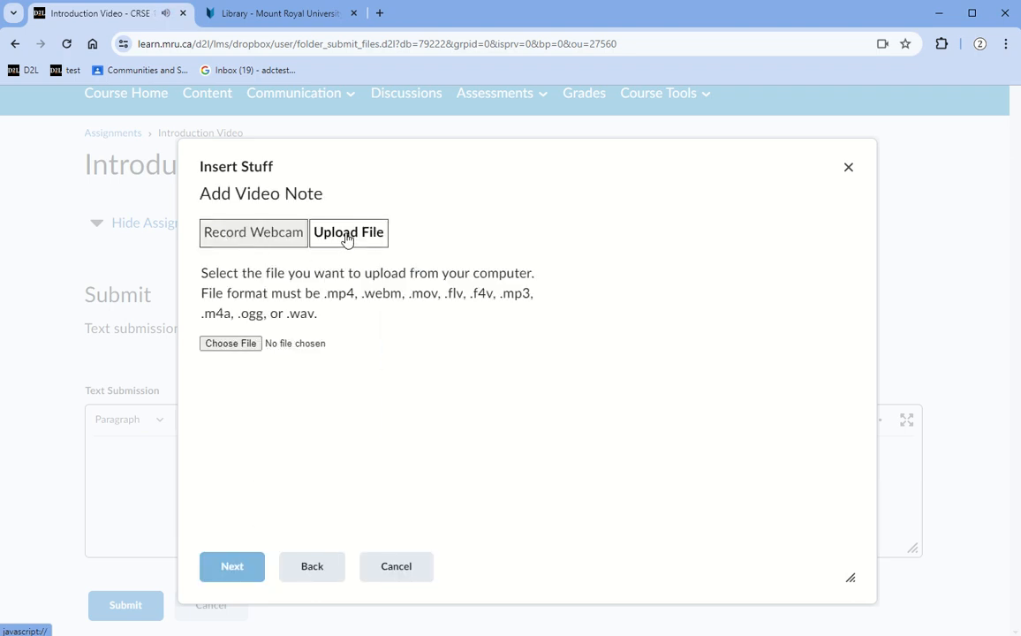
mouse_move(265, 238)
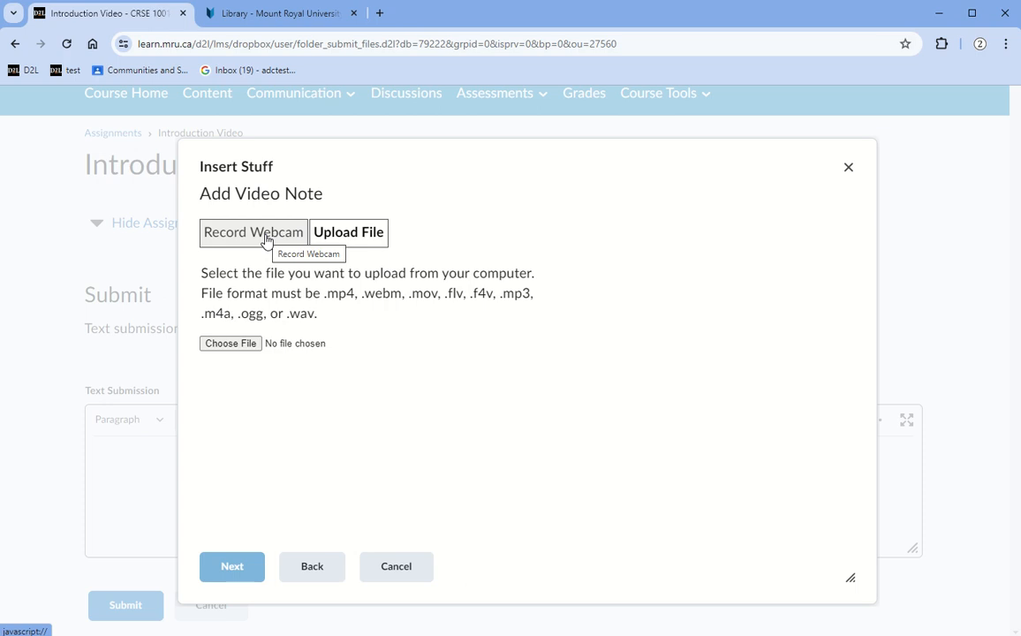
left_click(253, 231)
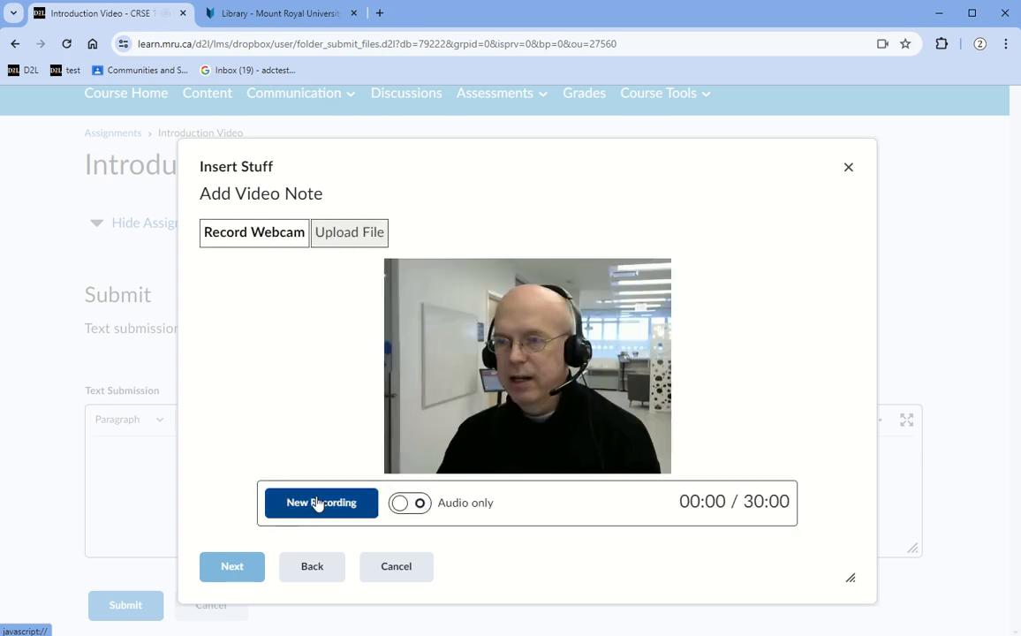
Record a webcam clip, then discard it and record a roughly three-second replacement
left_click(321, 502)
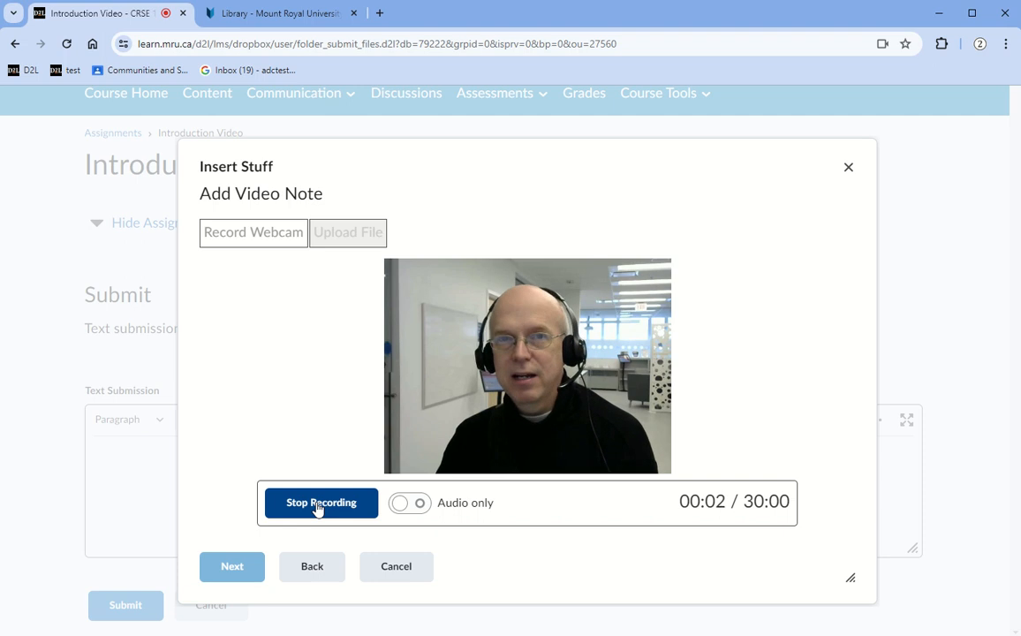
left_click(321, 502)
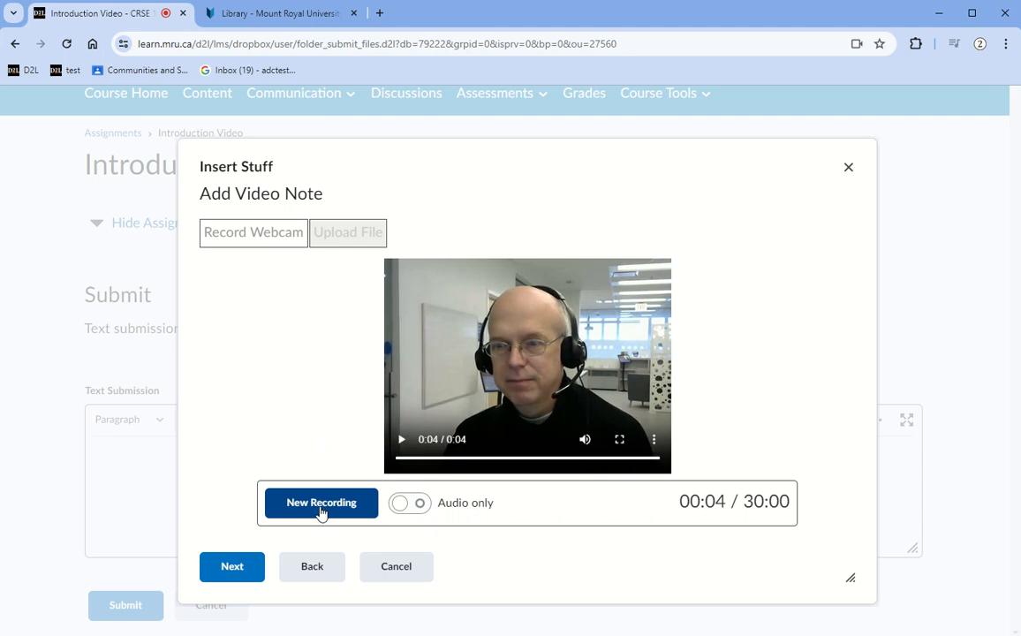
left_click(320, 502)
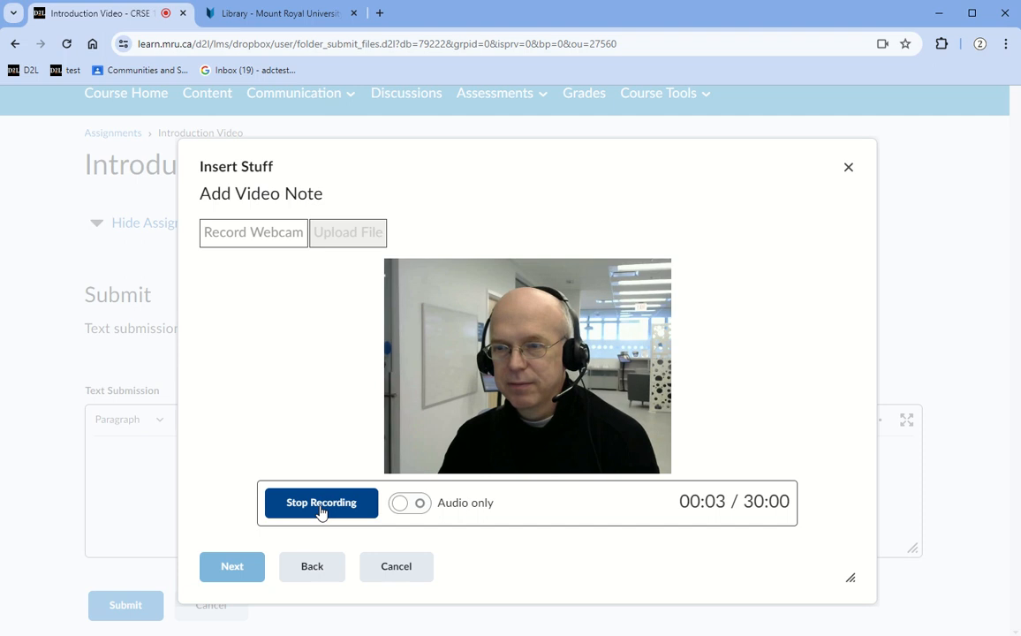
left_click(321, 503)
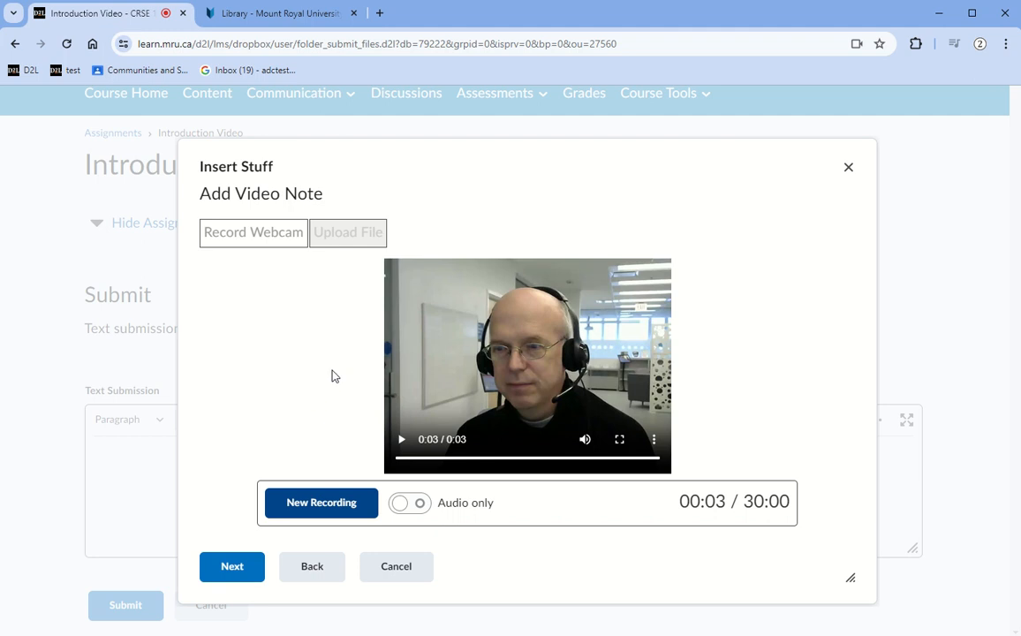
mouse_move(231, 566)
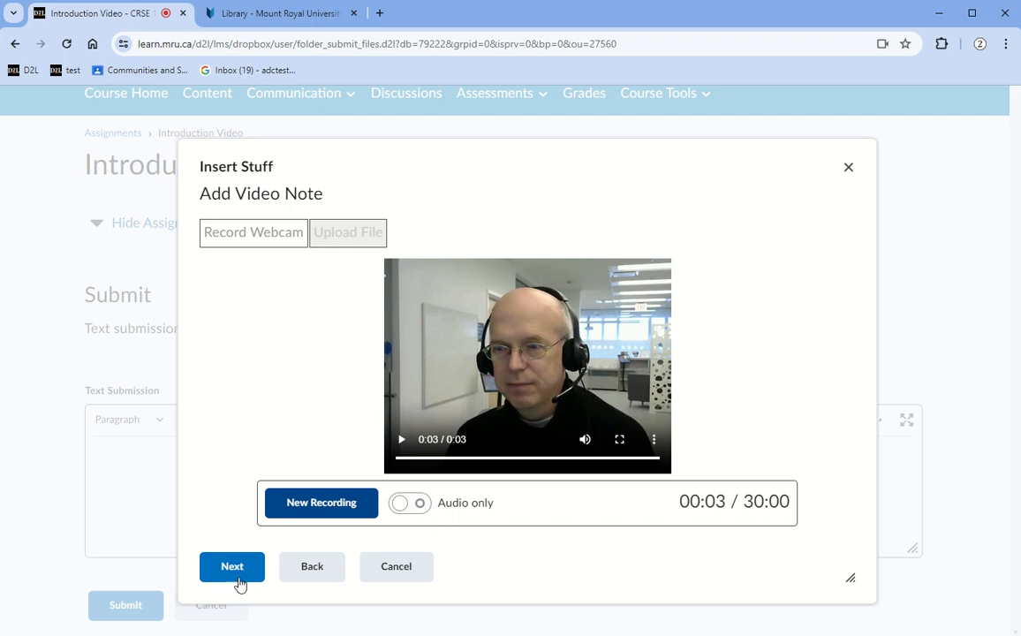
Title the video note 'My Video Assignment' and continue
left_click(231, 567)
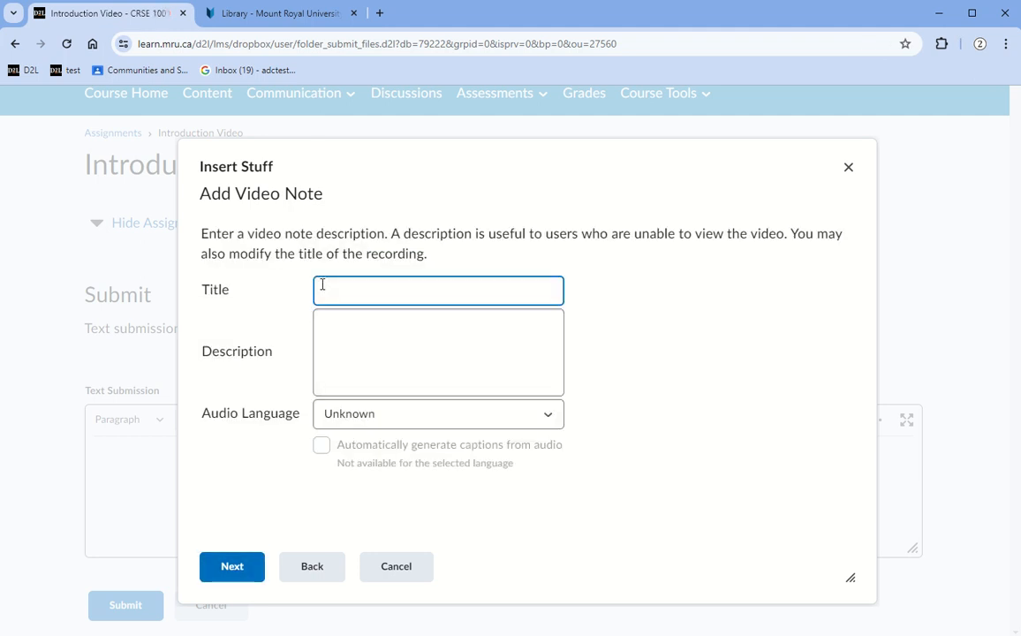
type("My Vi")
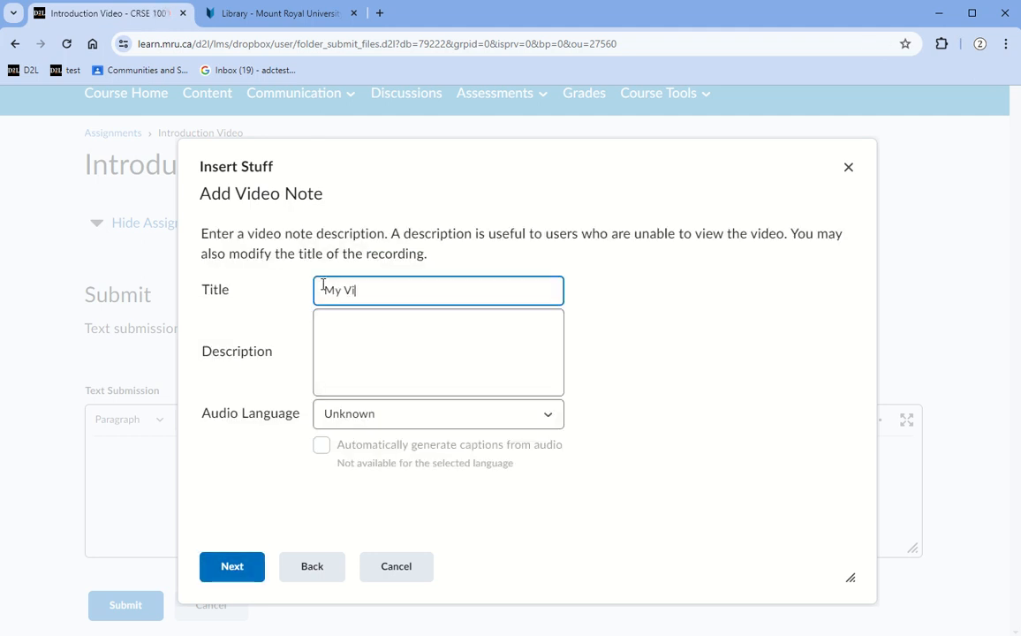
type("deo Assignm")
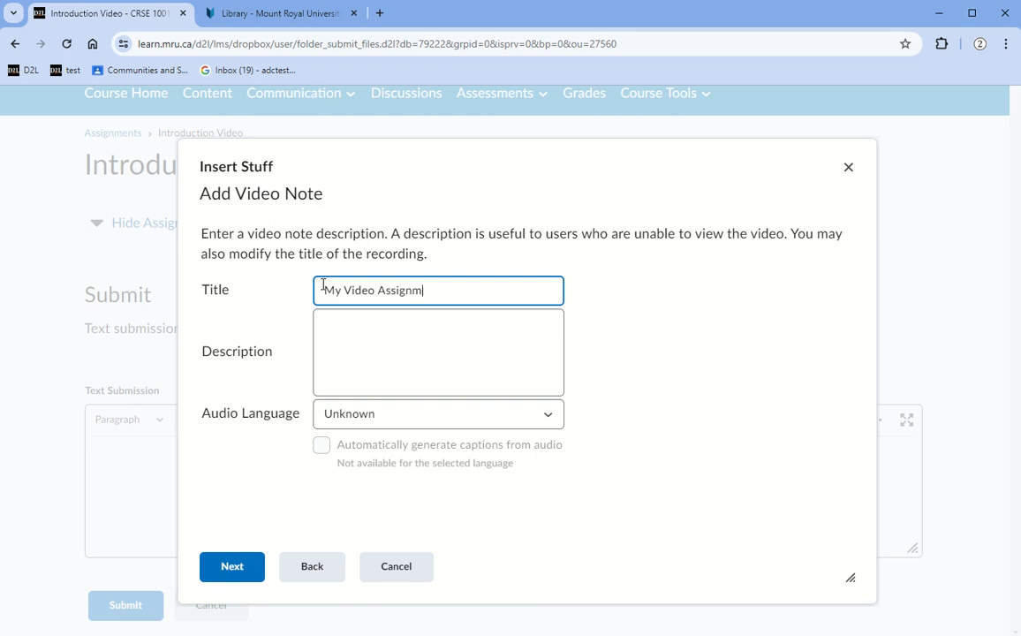
type("ent")
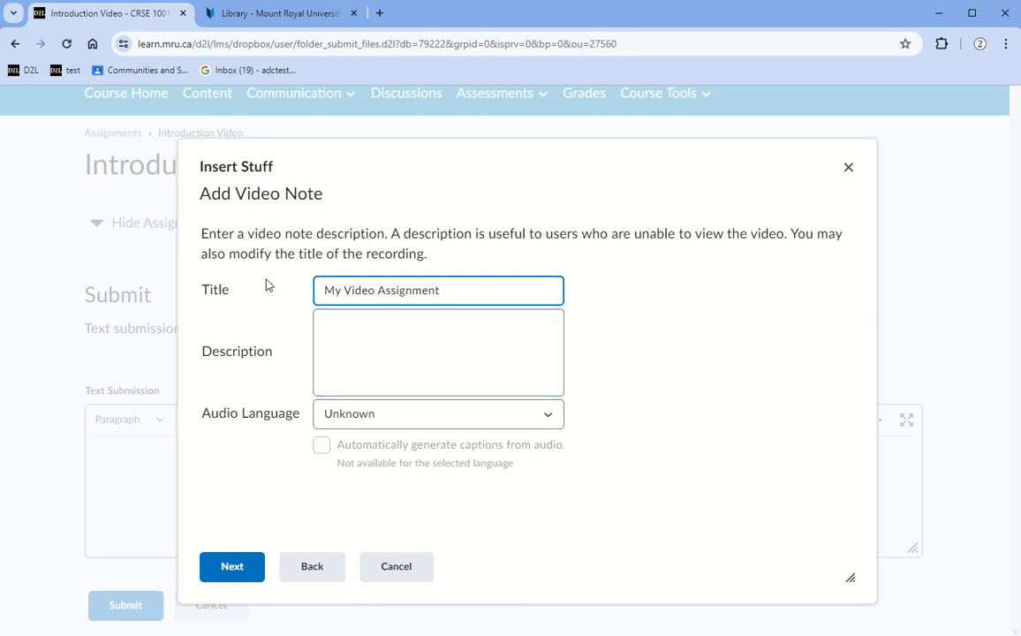
left_click(231, 566)
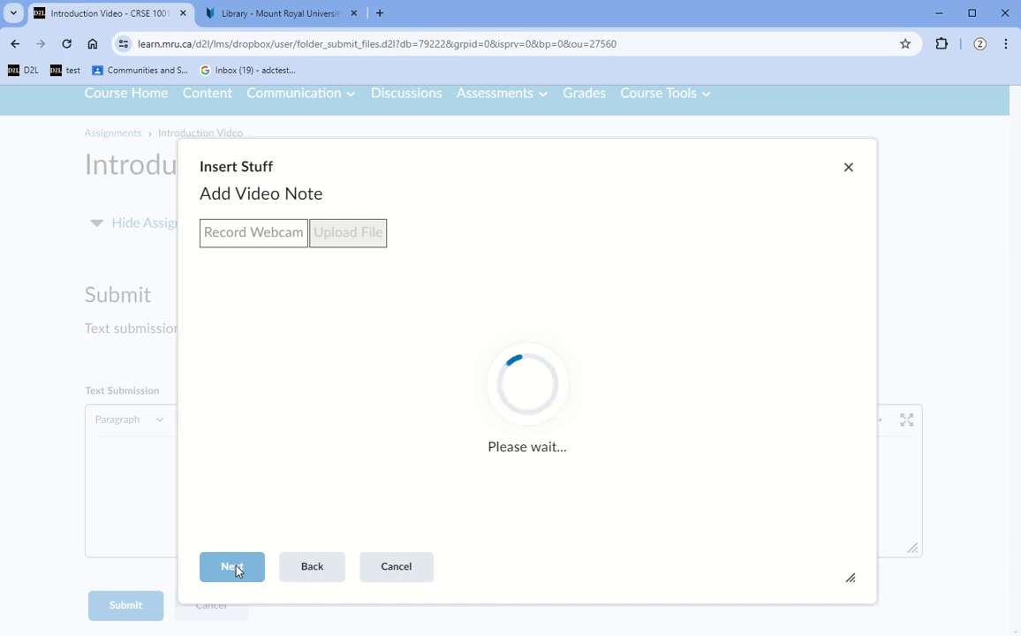
Save the video note details and reach the Properties preview with the file still processing
left_click(231, 566)
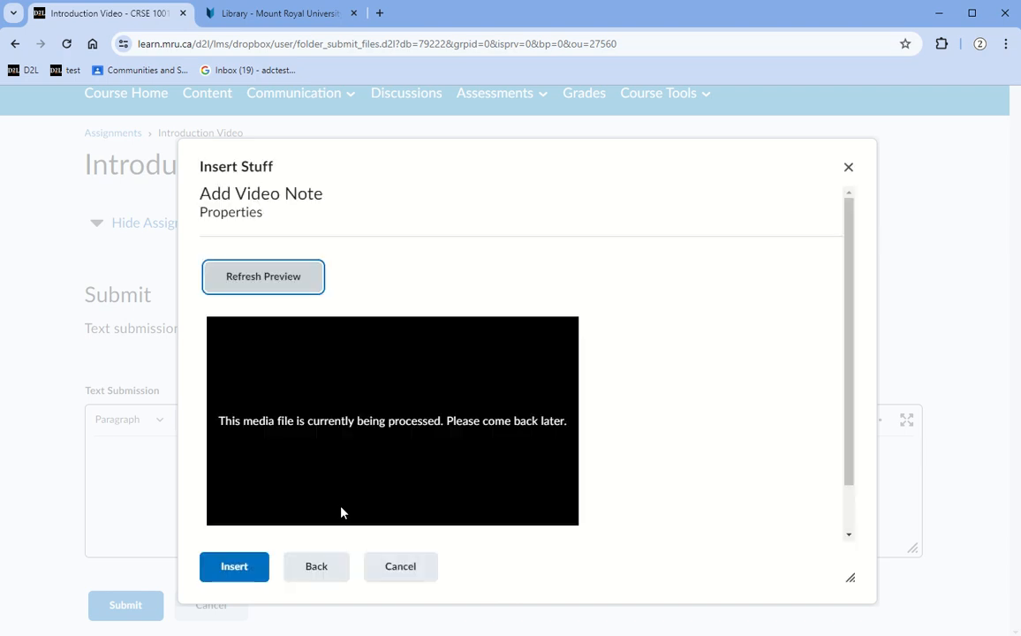
mouse_move(404, 418)
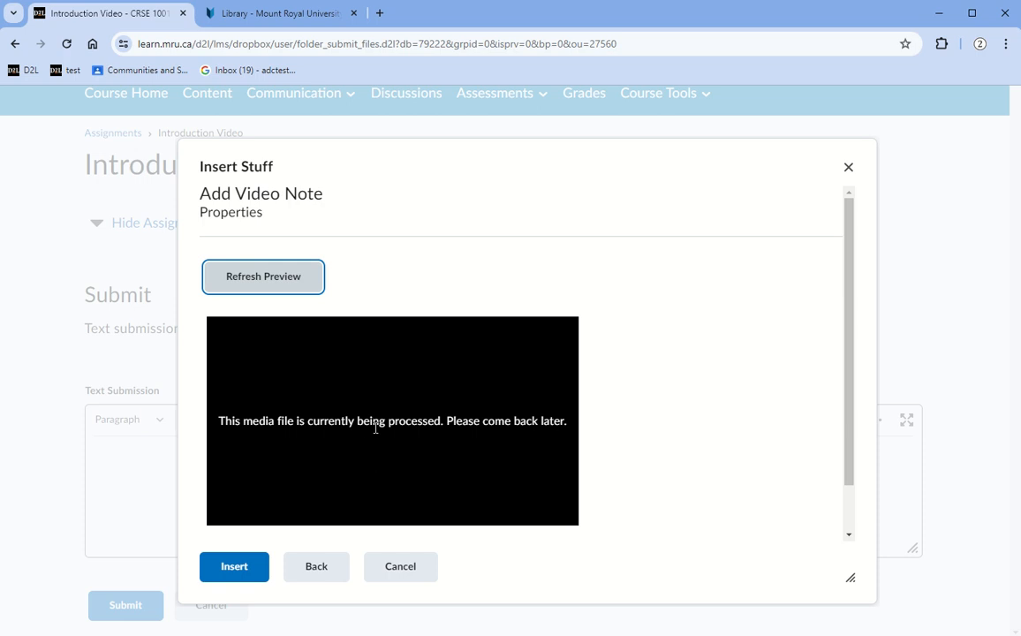
mouse_move(281, 499)
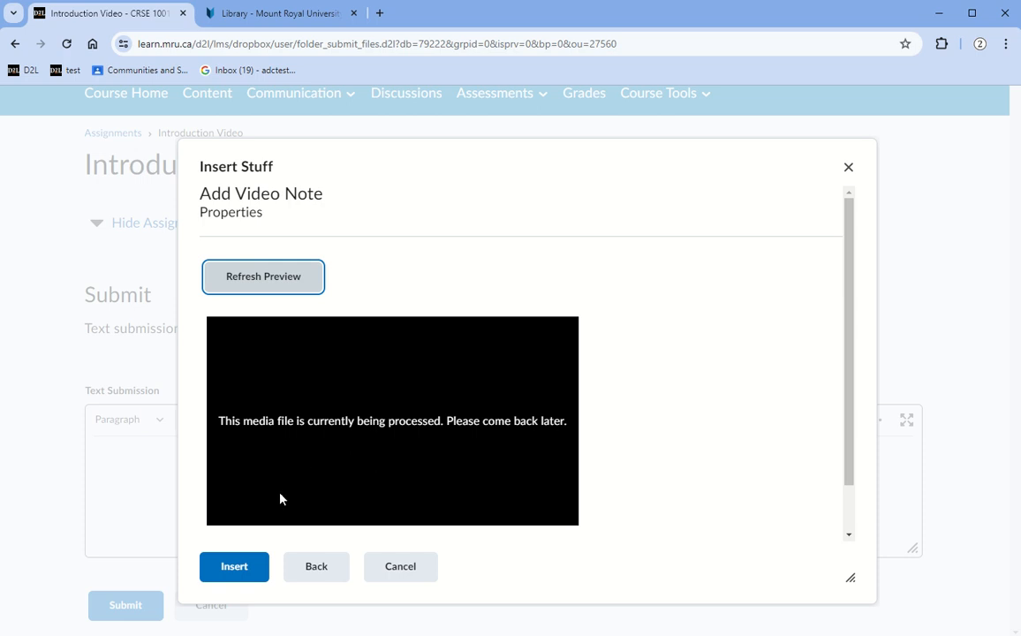
mouse_move(359, 452)
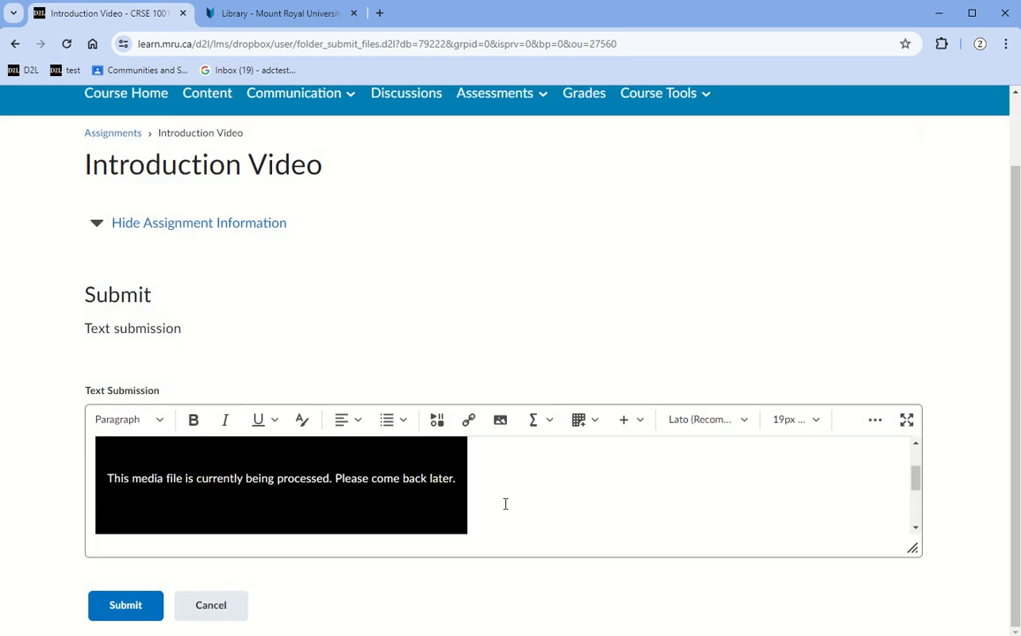
mouse_move(310, 484)
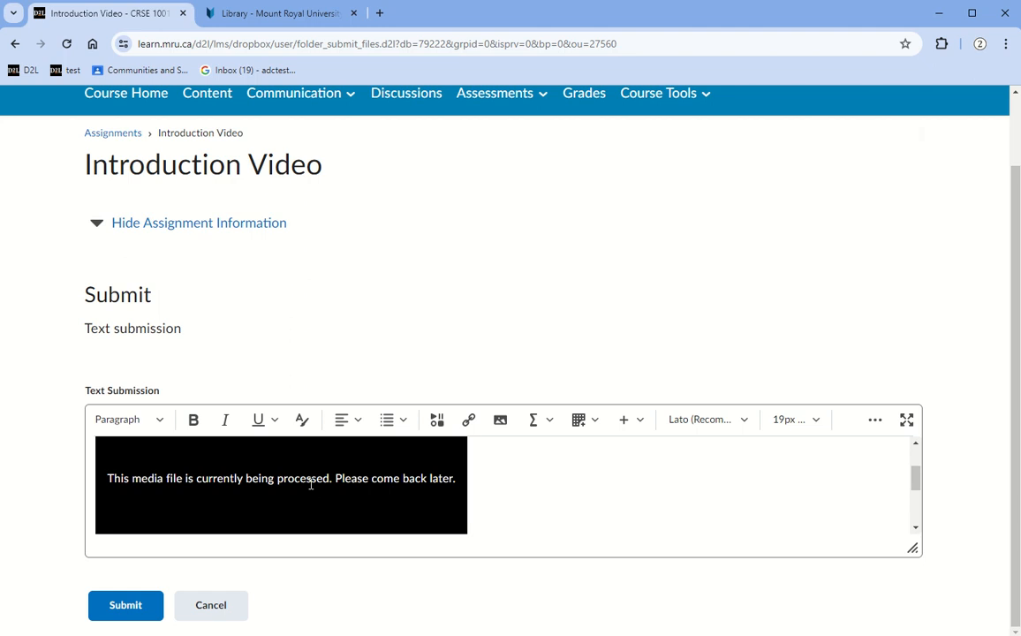
mouse_move(271, 507)
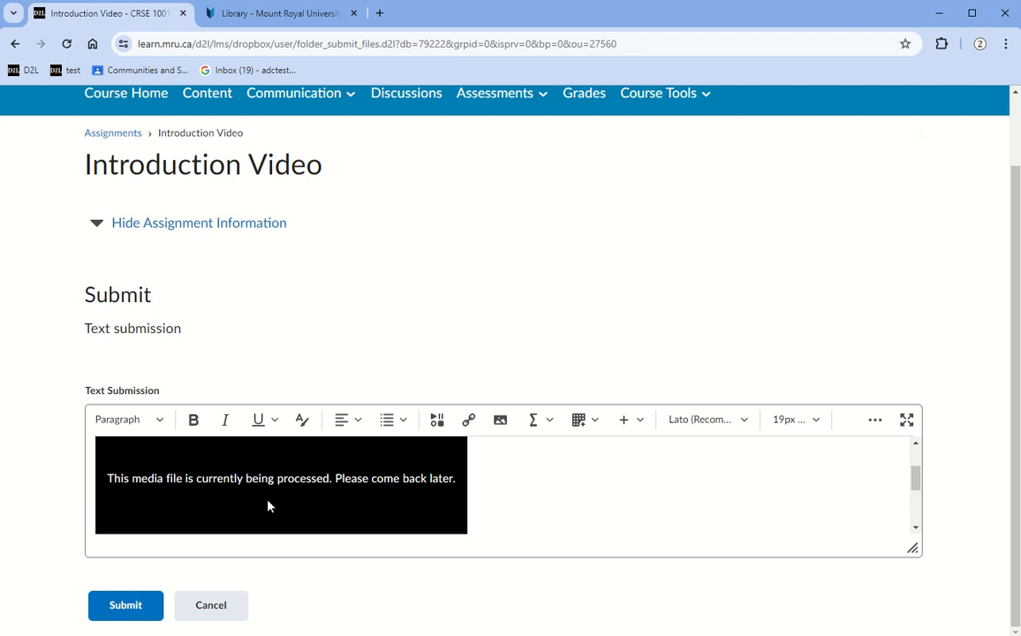